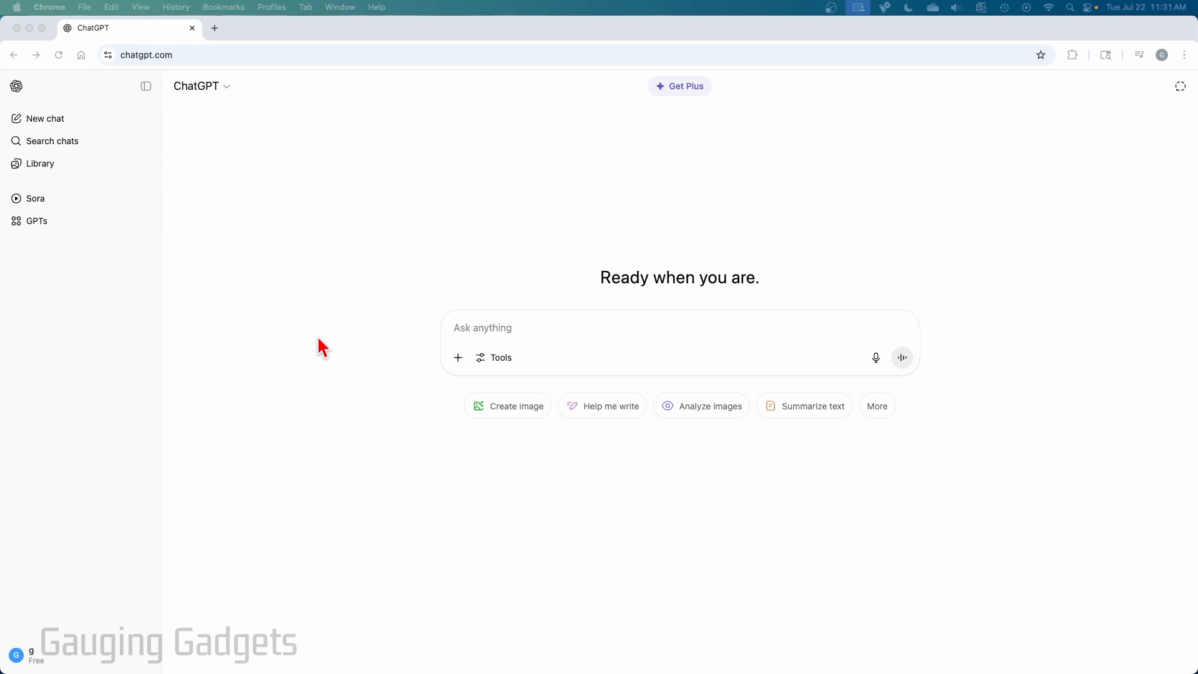
{"action": "mouse_move", "coordinate": [314, 275]}
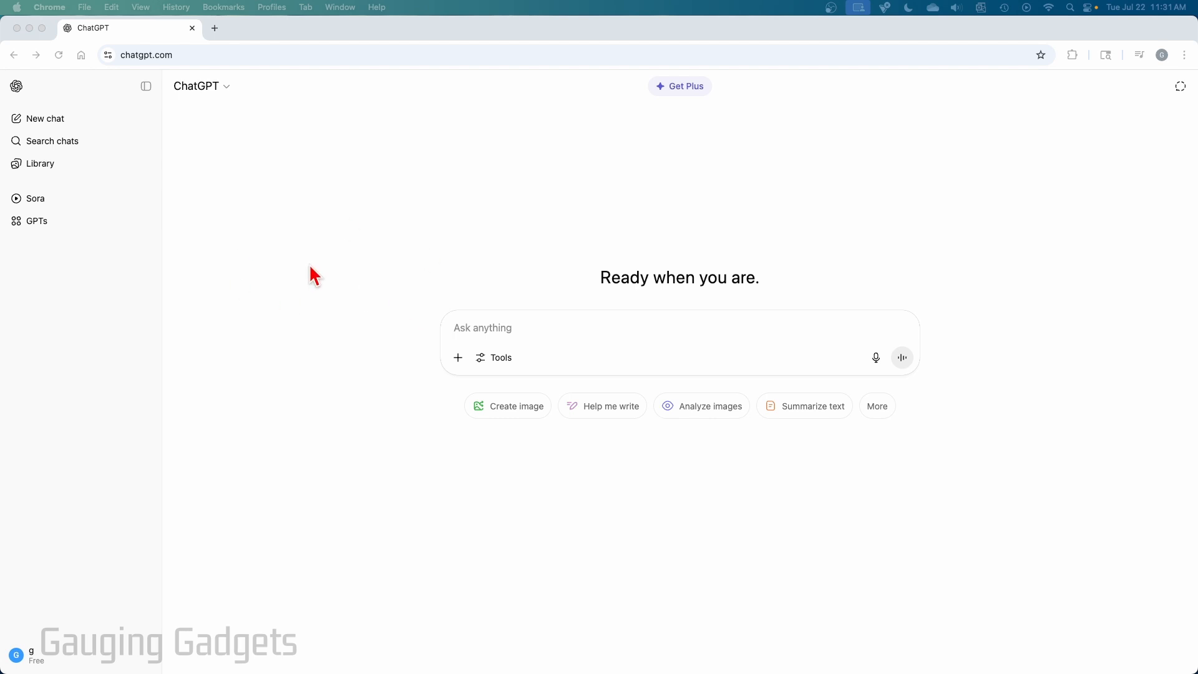
{"action": "mouse_move", "coordinate": [322, 272]}
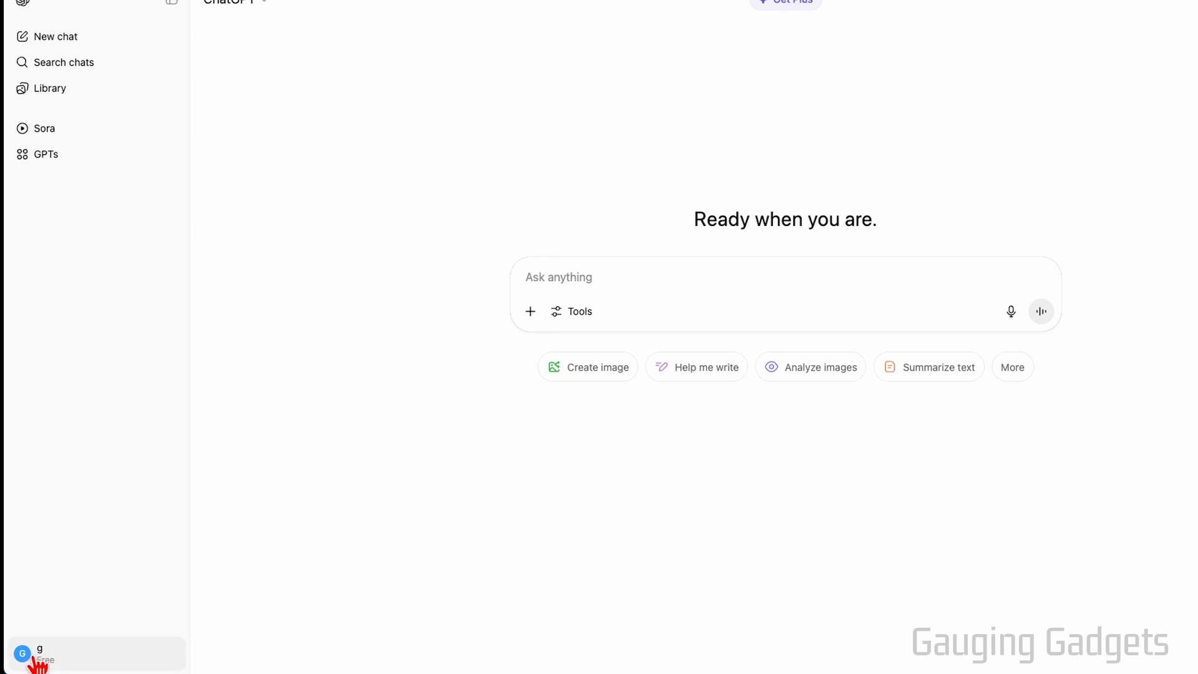
- Reach Settings from the profile name in the sidebar
{"action": "left_click", "coordinate": [30, 655]}
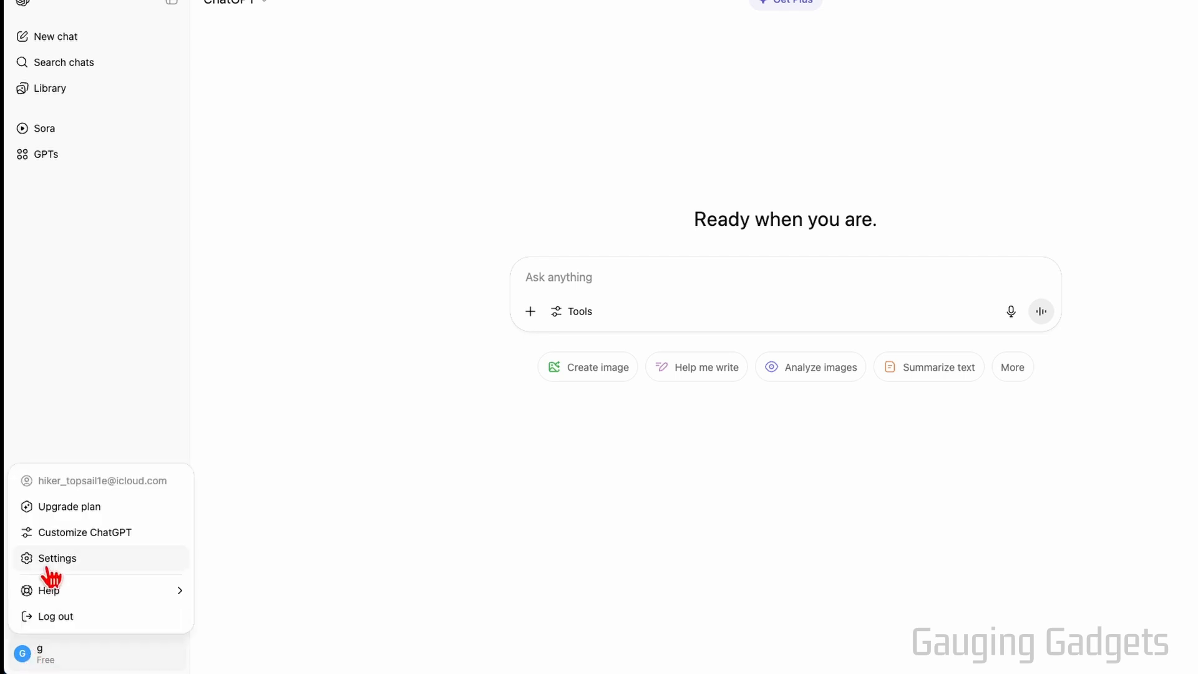
{"action": "left_click", "coordinate": [56, 558]}
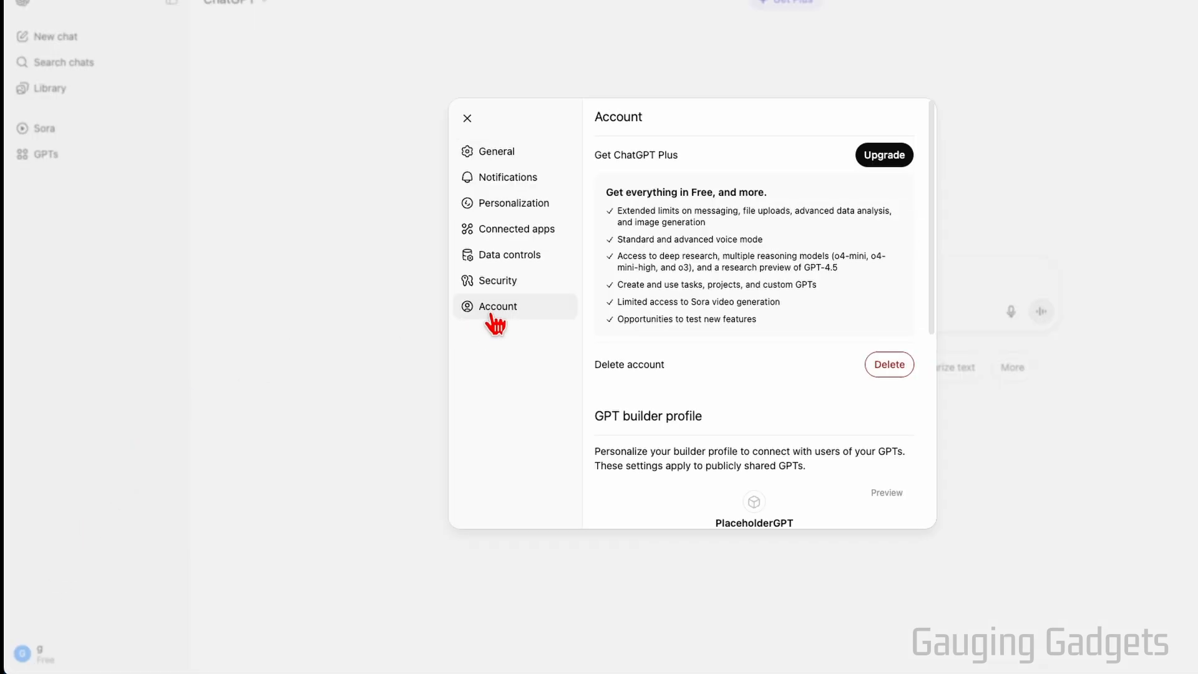
{"action": "mouse_move", "coordinate": [838, 363]}
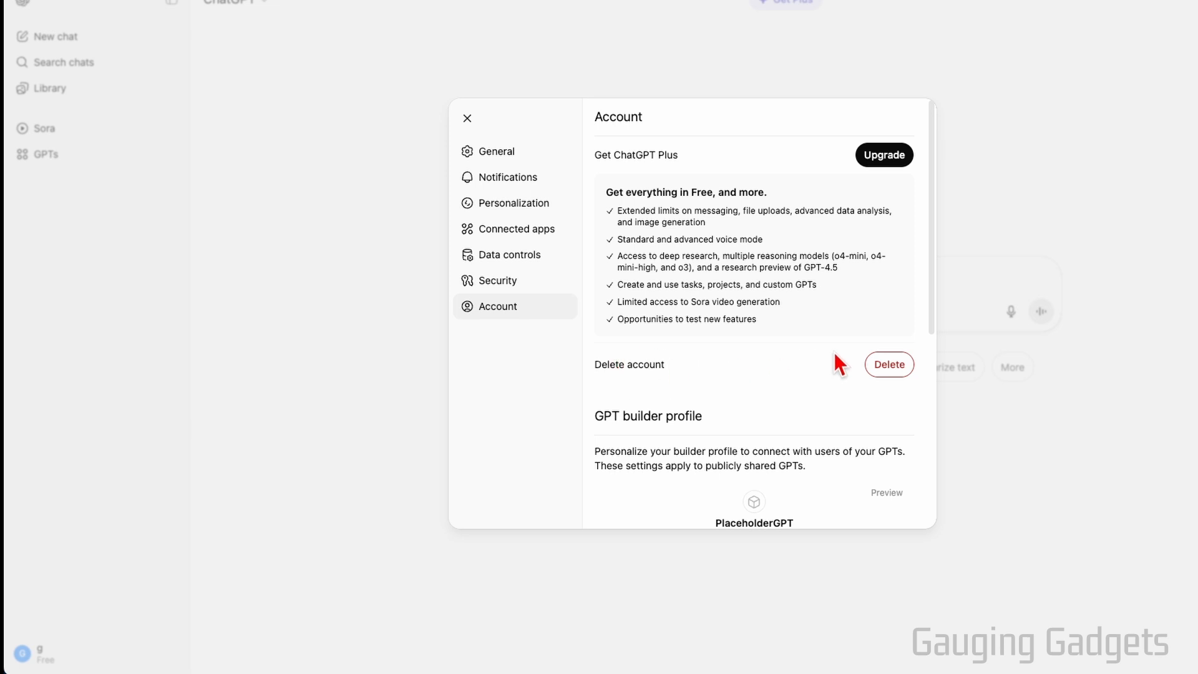
- Request account deletion, revealing the permanent-deletion warning that needs a recent login
{"action": "left_click", "coordinate": [889, 364]}
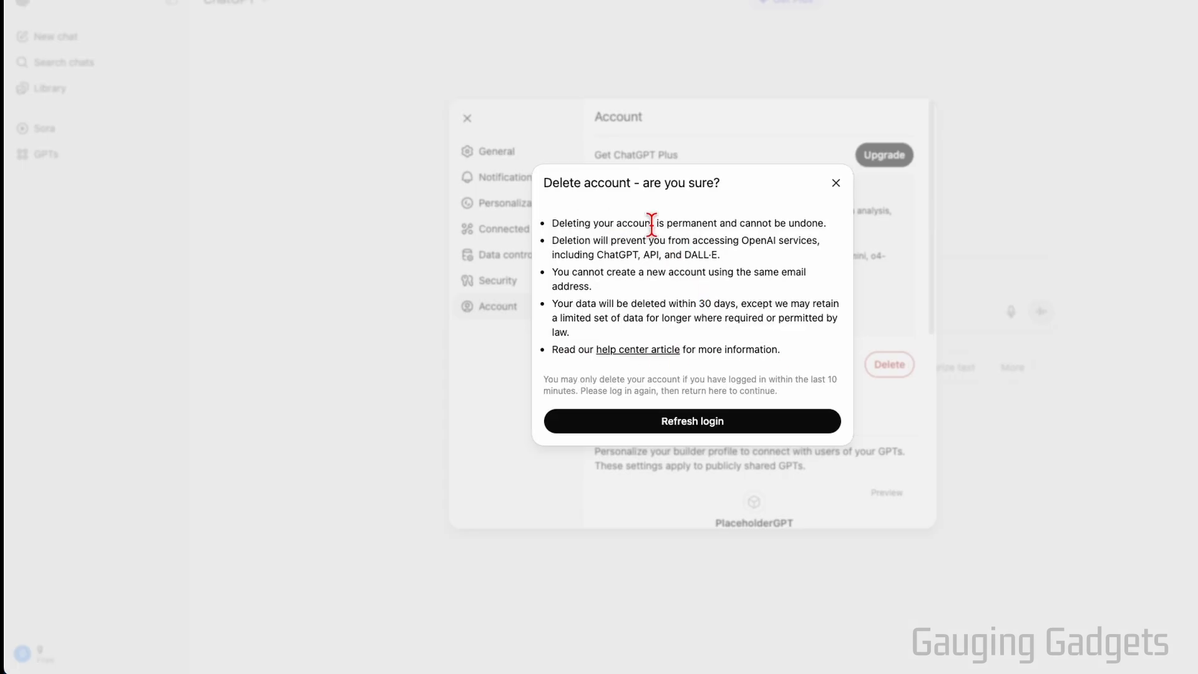
{"action": "mouse_move", "coordinate": [746, 206]}
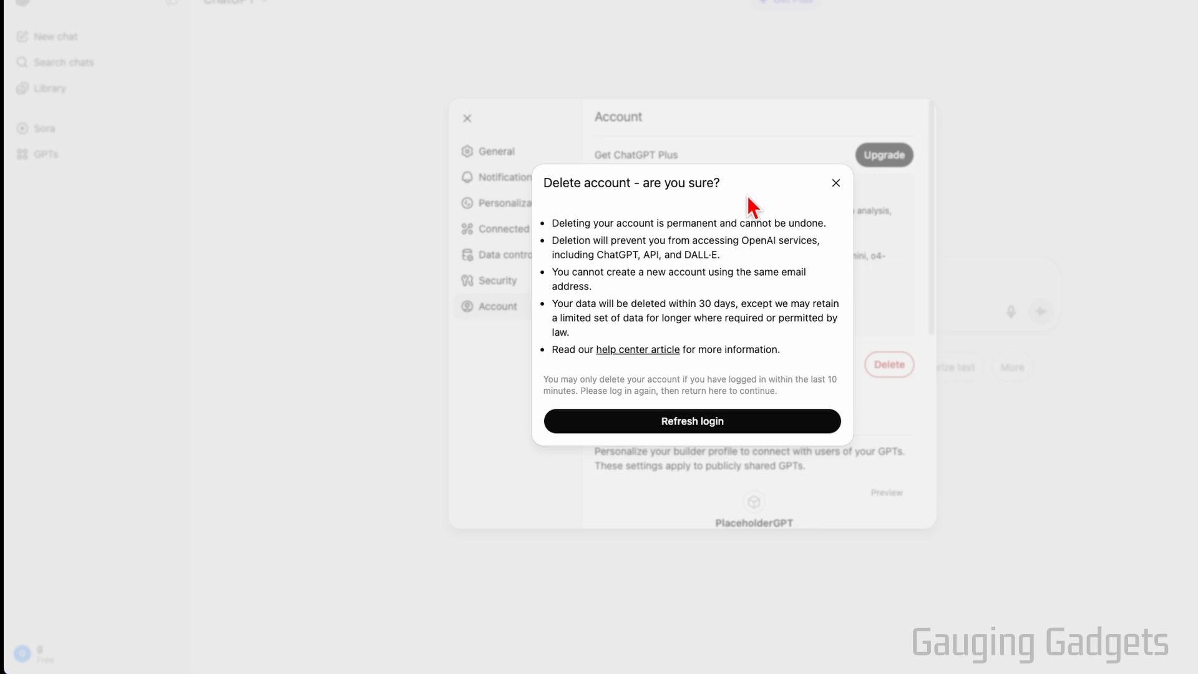
{"action": "mouse_move", "coordinate": [704, 293]}
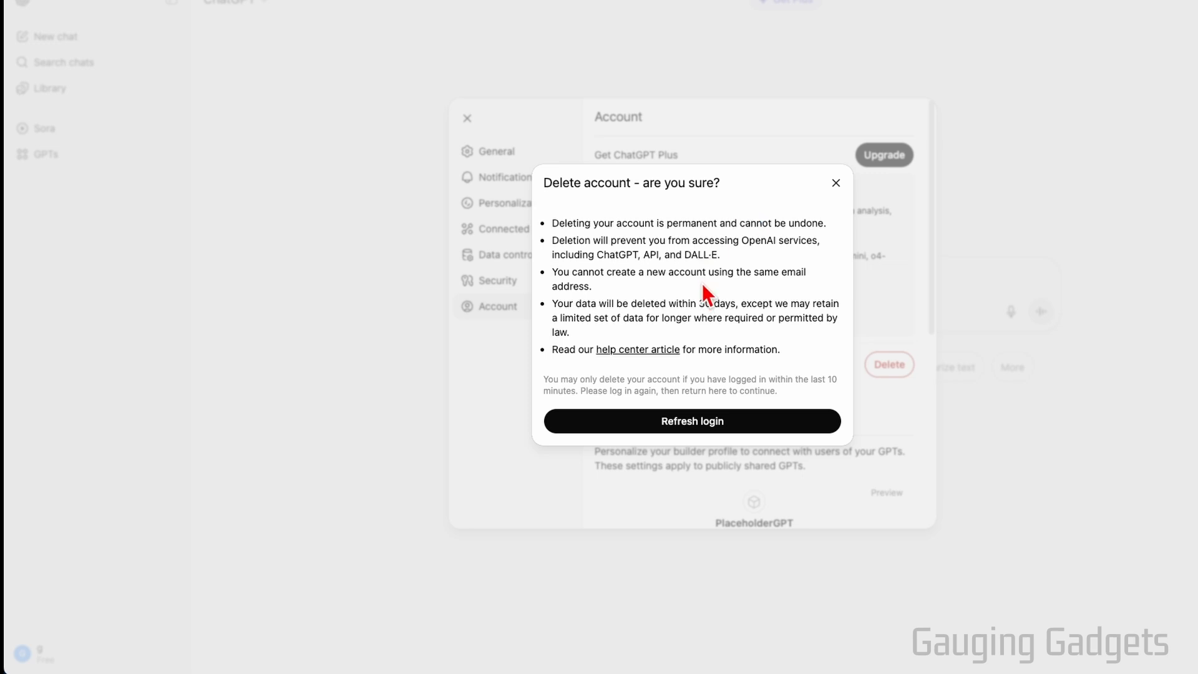
{"action": "mouse_move", "coordinate": [764, 352]}
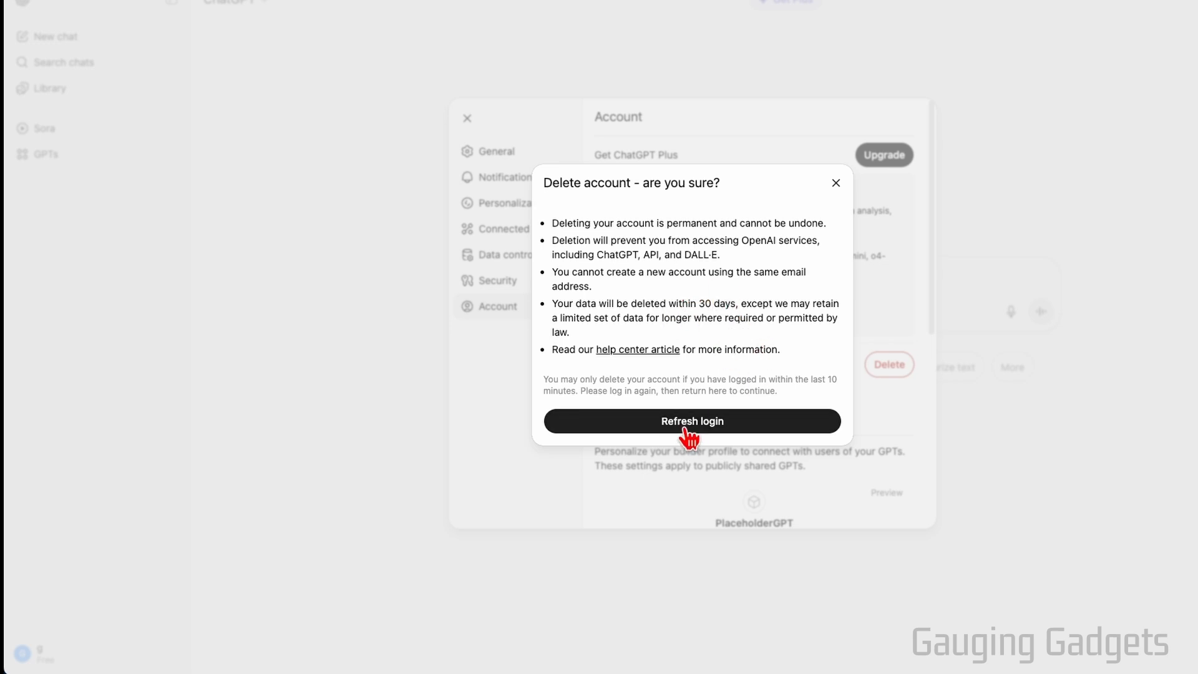
- Refresh the login and return to Settings > Account with the Delete option available
{"action": "left_click", "coordinate": [691, 421]}
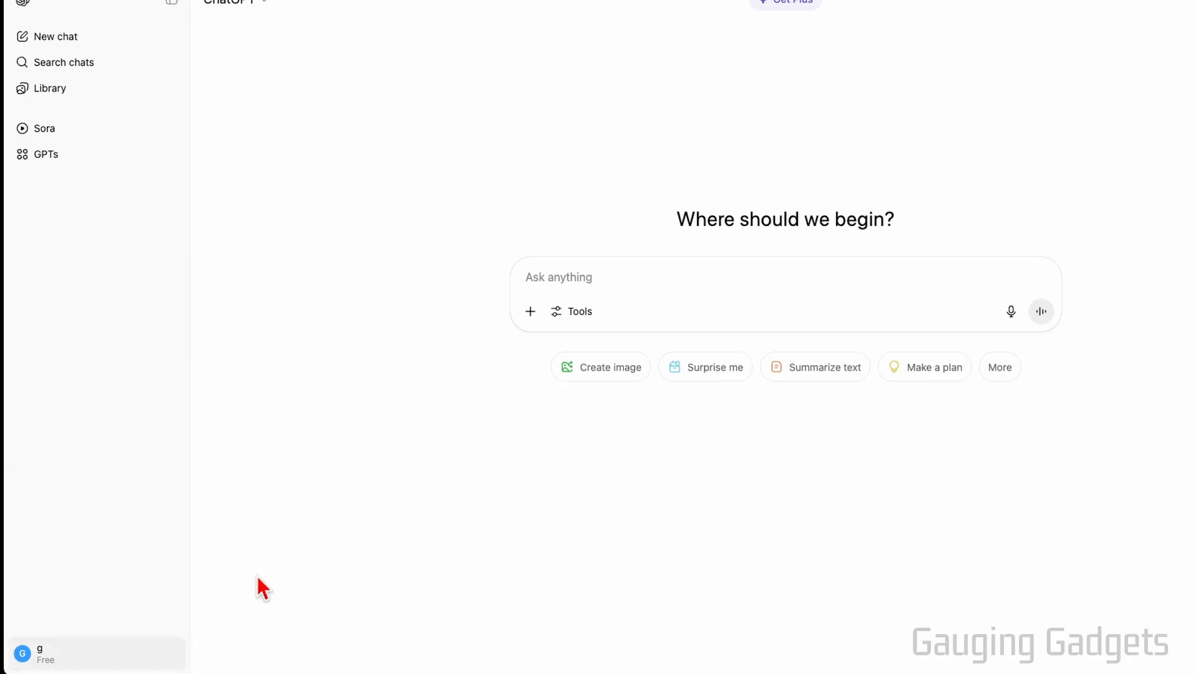
{"action": "left_click", "coordinate": [35, 655]}
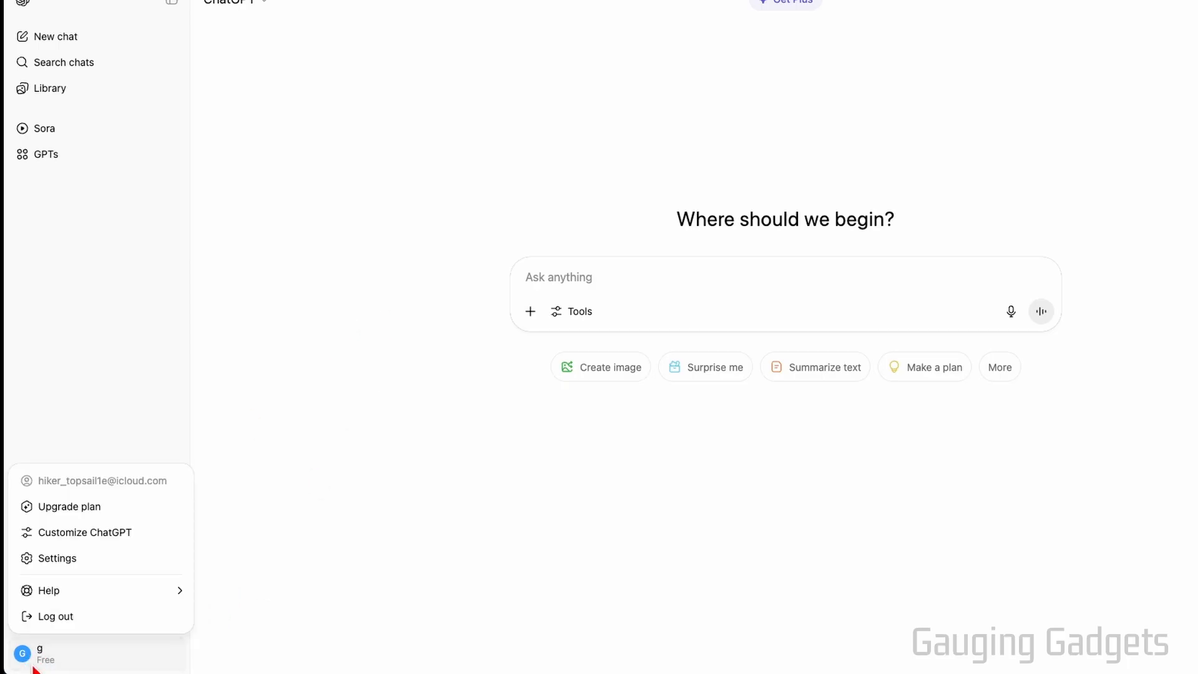
{"action": "left_click", "coordinate": [56, 558]}
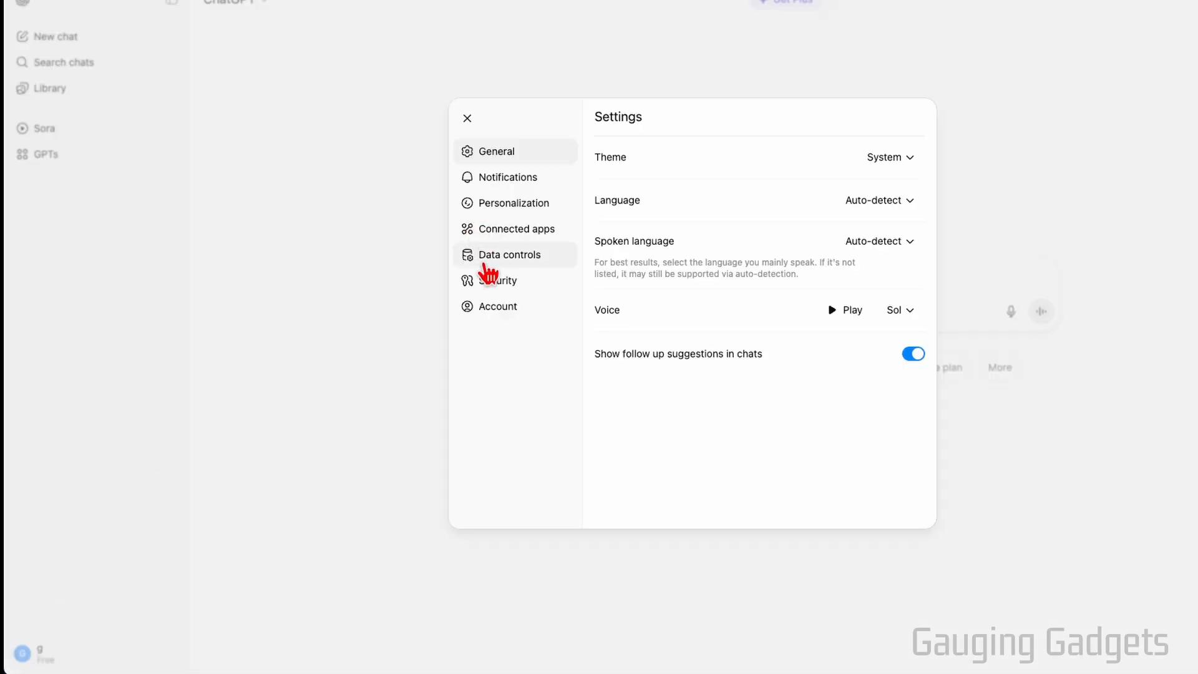
{"action": "left_click", "coordinate": [497, 306]}
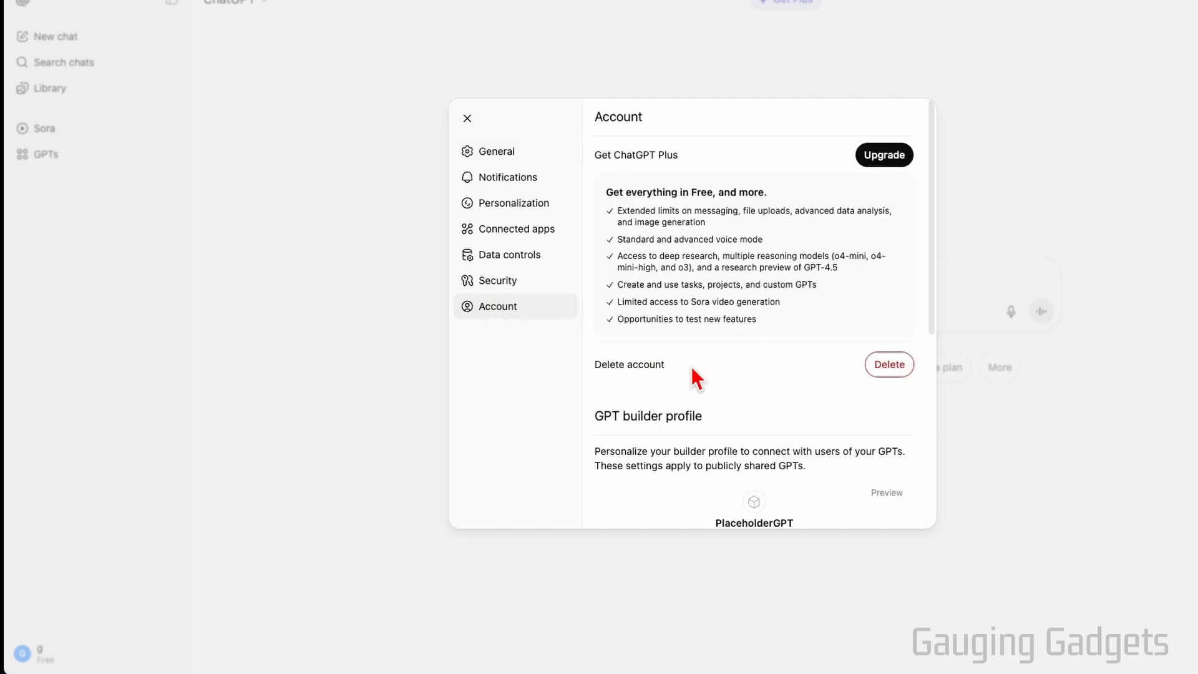
- Confirm deletion by entering 'DELETE' in the confirmation dialog
{"action": "left_click", "coordinate": [888, 364]}
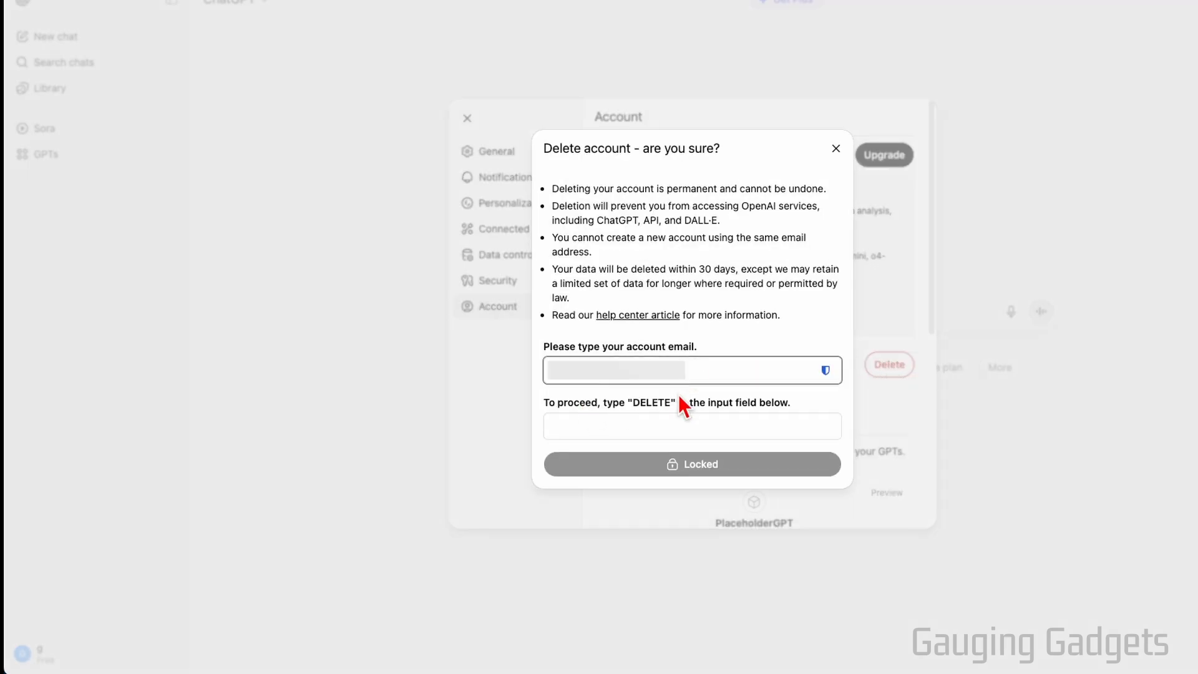
{"action": "type", "text": "DELETE"}
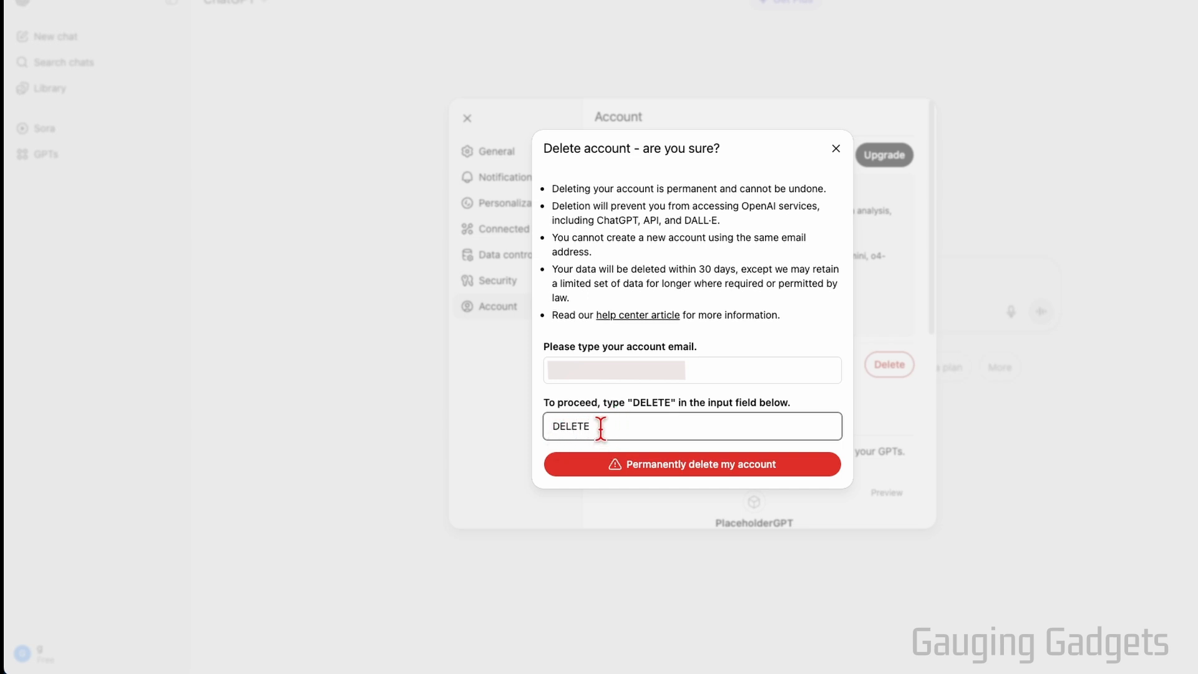
{"action": "mouse_move", "coordinate": [690, 464]}
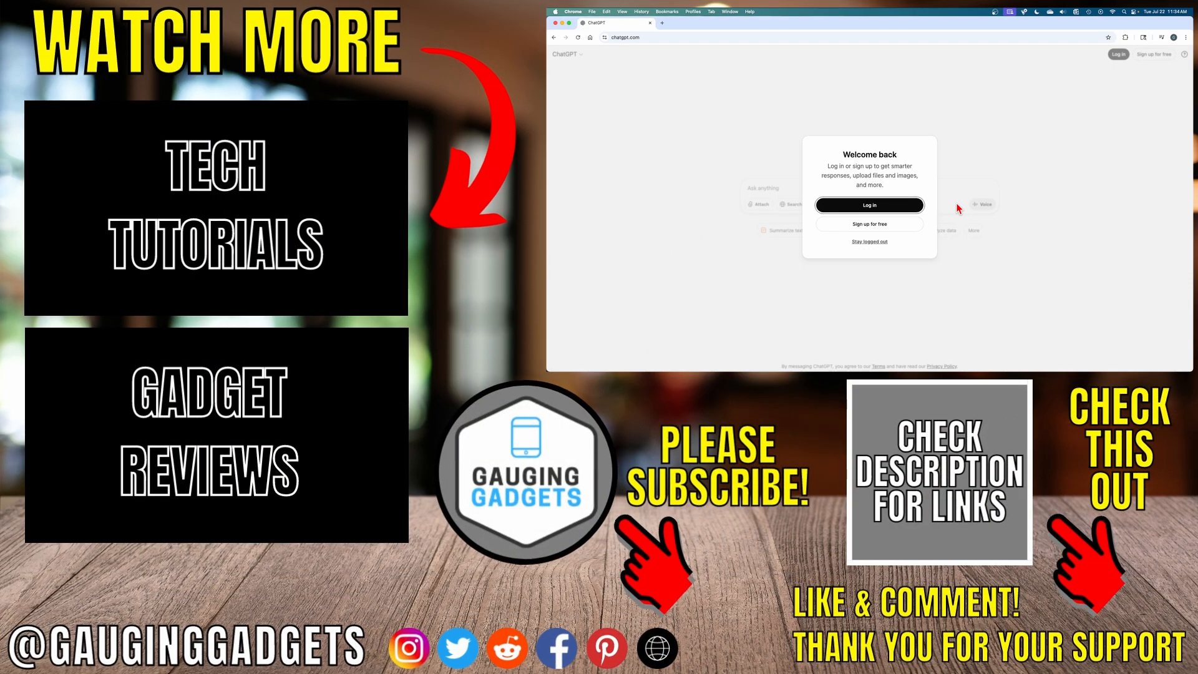
{"action": "mouse_move", "coordinate": [974, 210]}
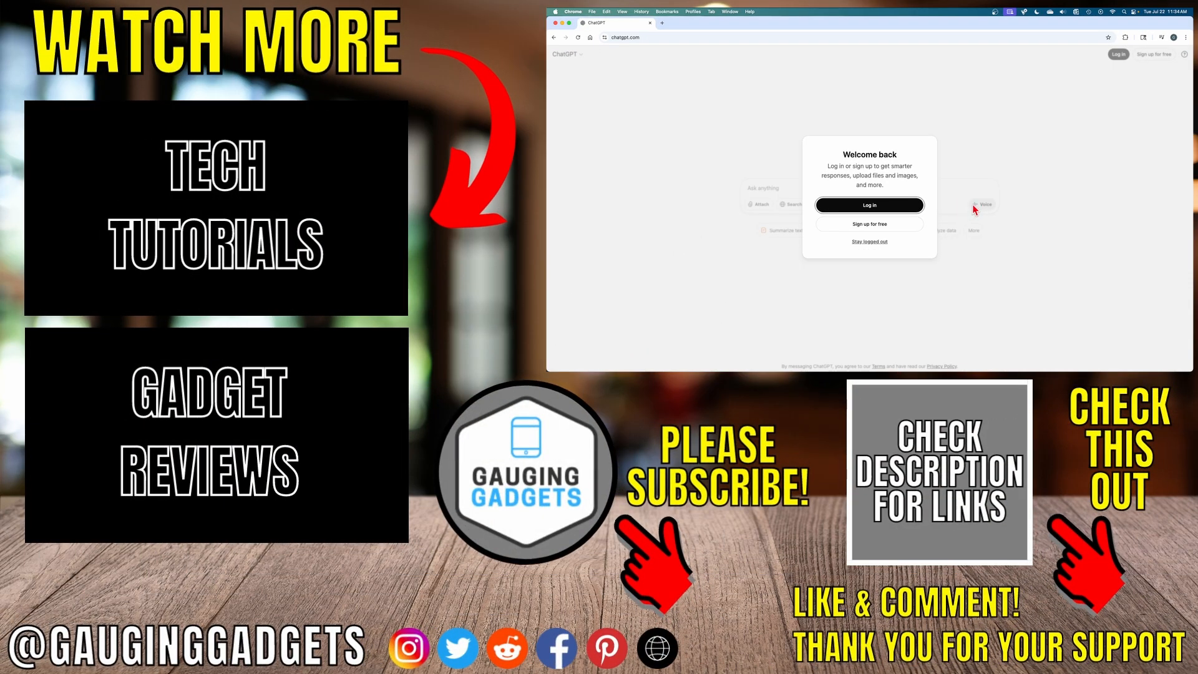